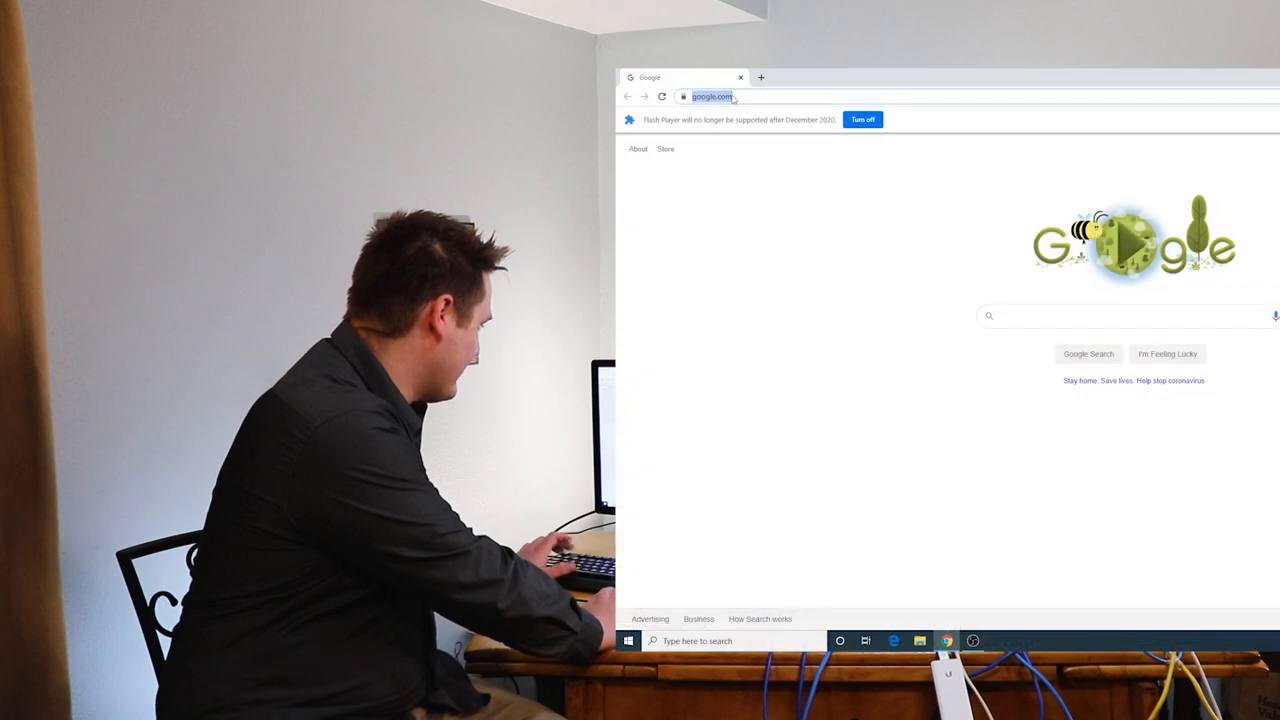
- Load the security gateway's management page at 192.168.2.225
{"action": "type", "text": "192.168.2.225"}
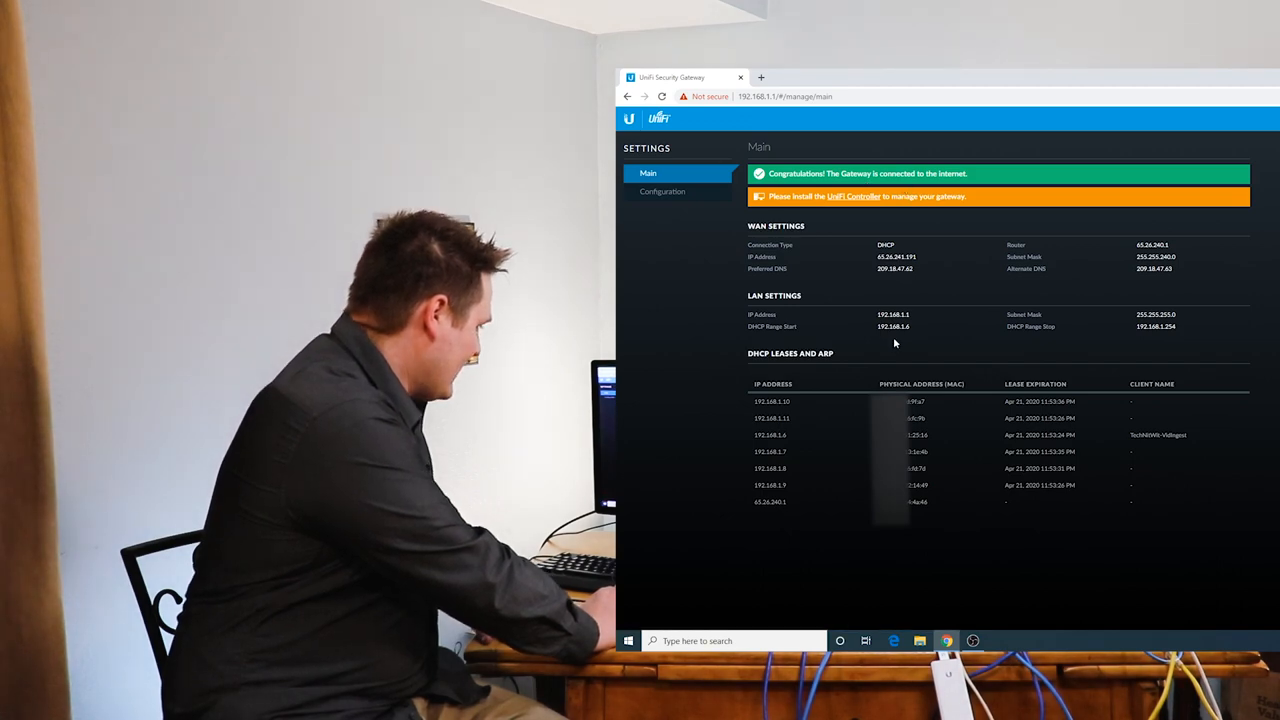
{"action": "mouse_move", "coordinate": [960, 456]}
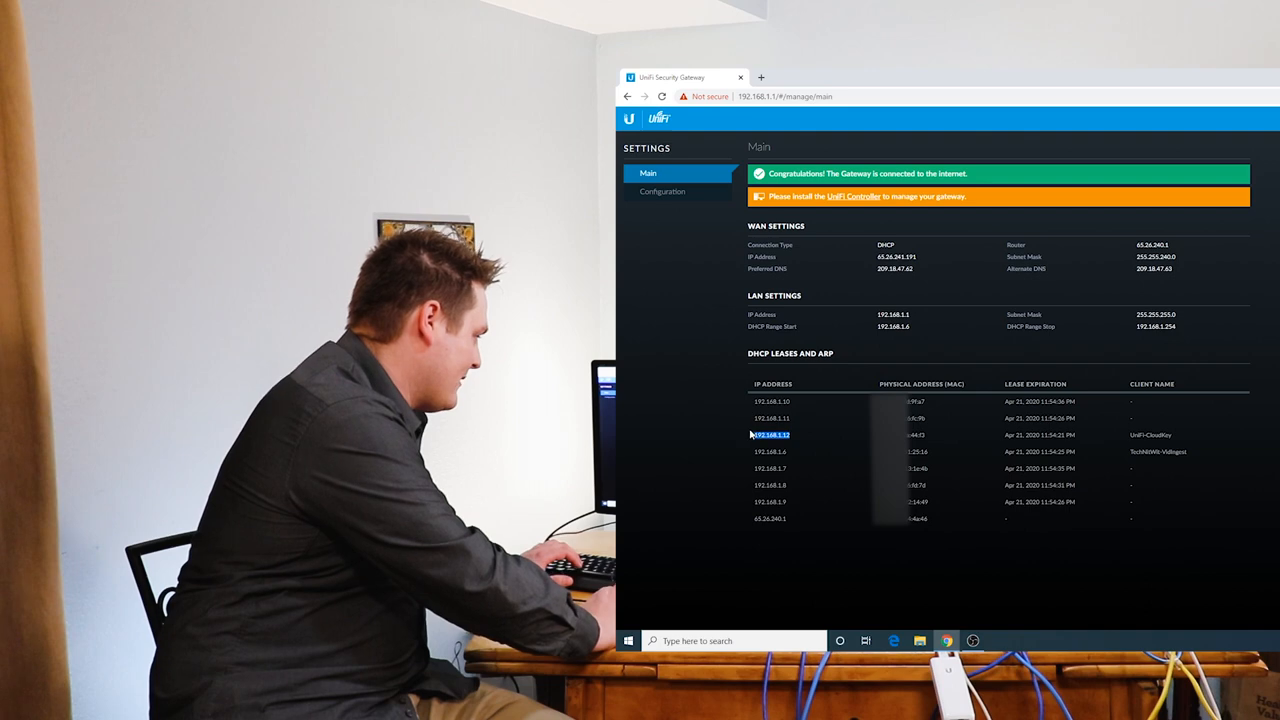
- Open the Cloud Key at 192.168.1.12 from the DHCP lease list and proceed past the privacy warning
{"action": "right_click", "coordinate": [770, 434]}
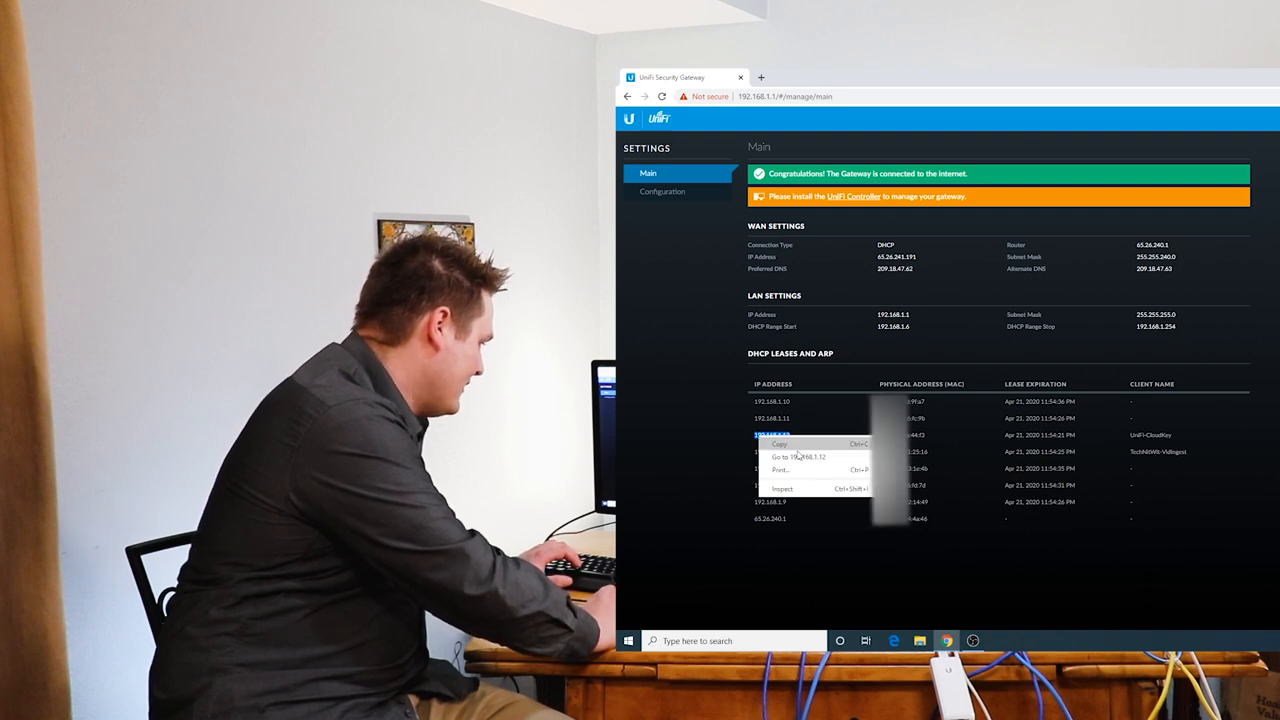
{"action": "left_click", "coordinate": [800, 456]}
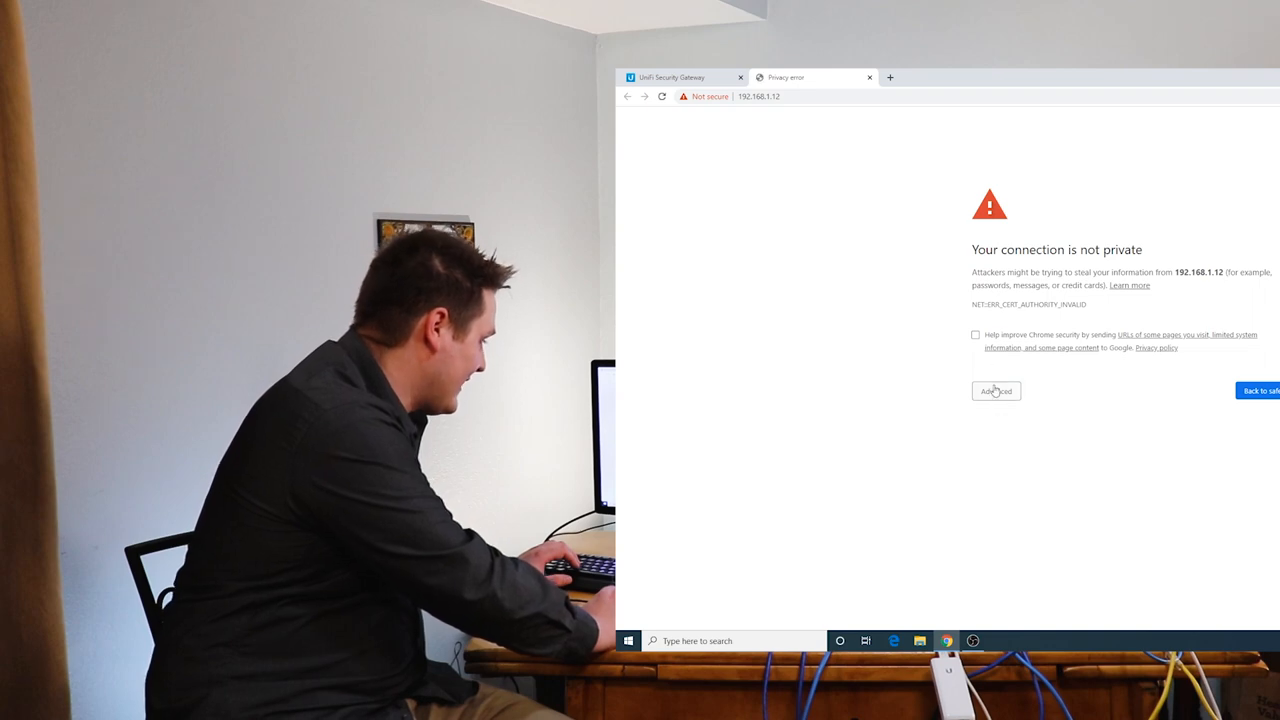
{"action": "left_click", "coordinate": [996, 390]}
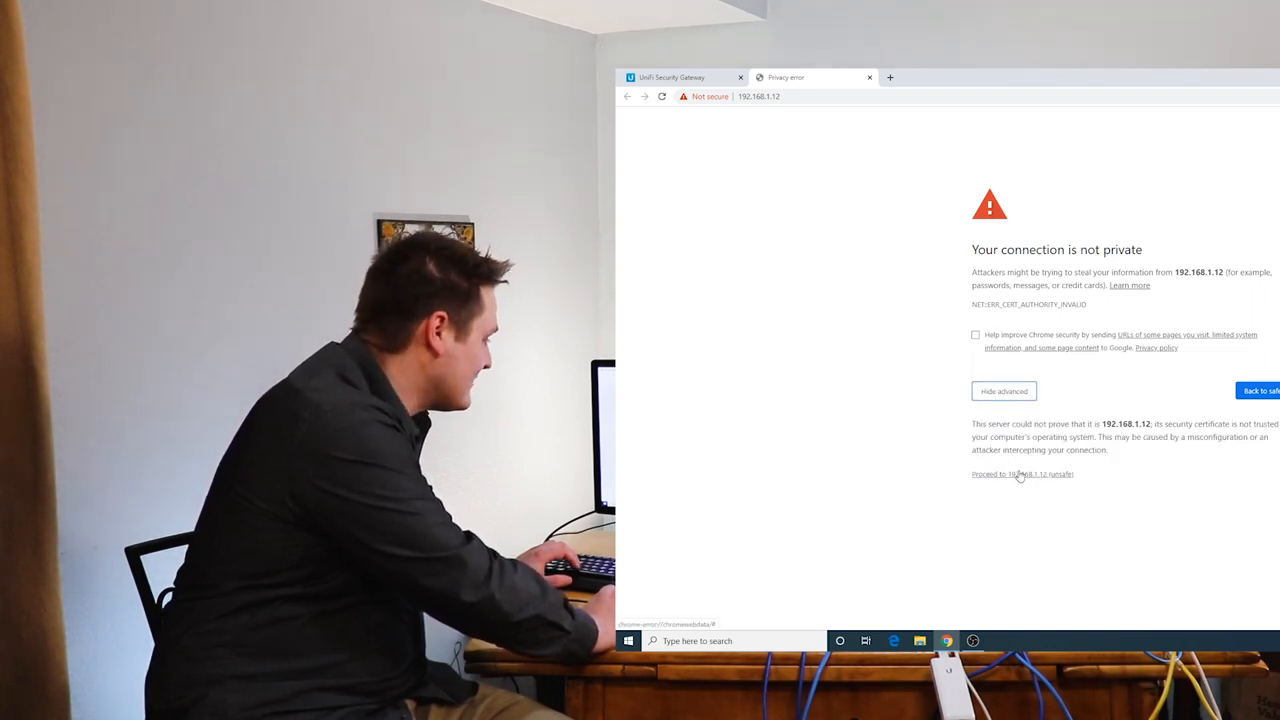
{"action": "left_click", "coordinate": [1020, 474]}
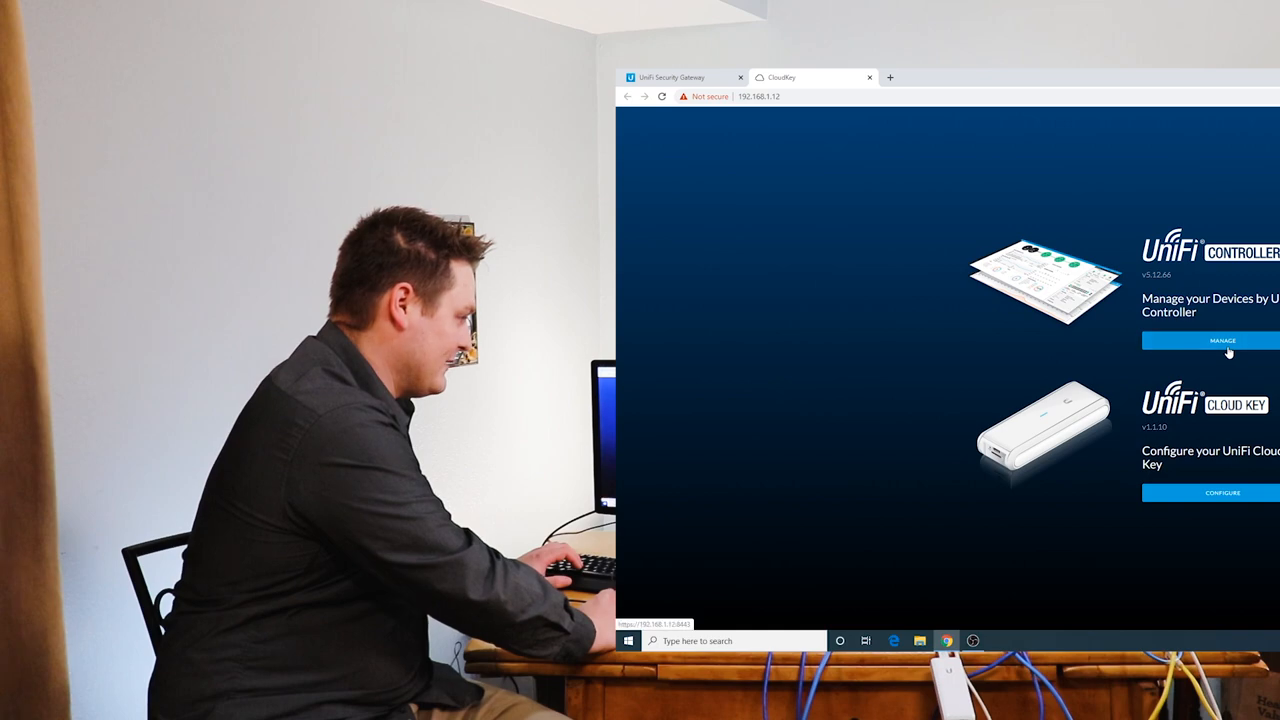
- Start managing the UniFi Controller, launching its setup wizard
{"action": "left_click", "coordinate": [1222, 340]}
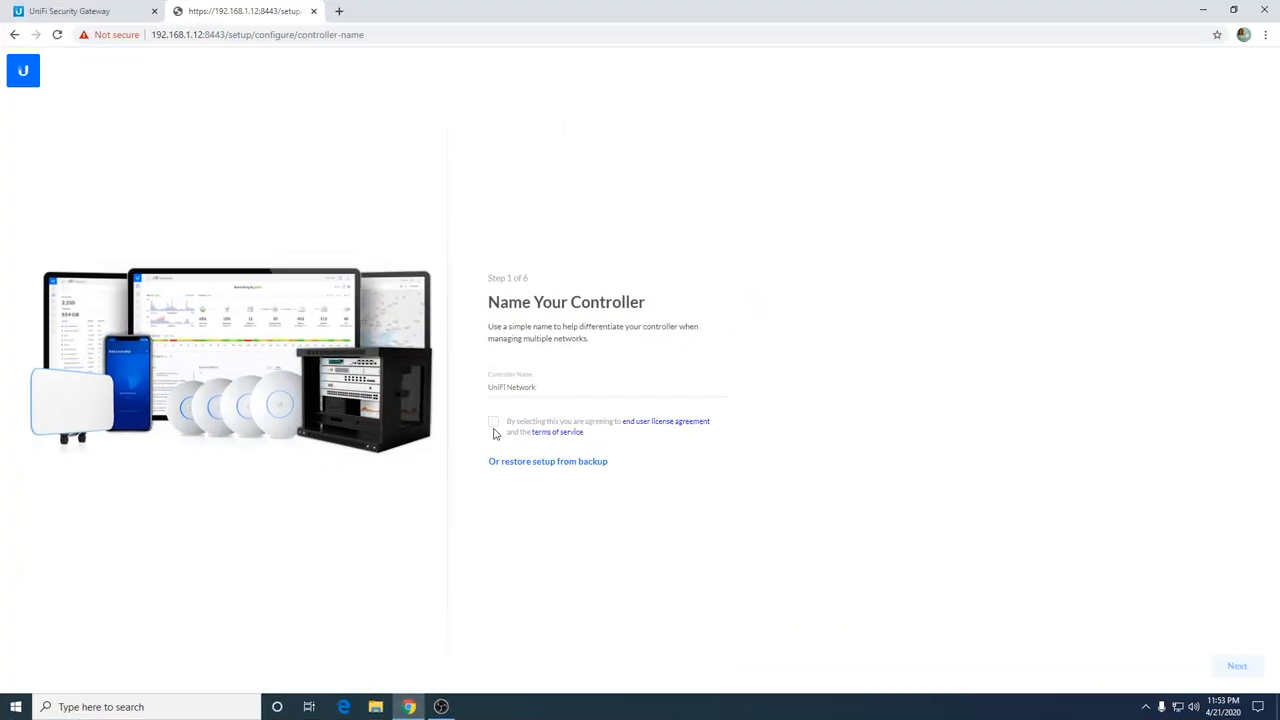
- Accept the license agreement and terms, then select the default controller name for replacement
{"action": "left_click", "coordinate": [492, 420]}
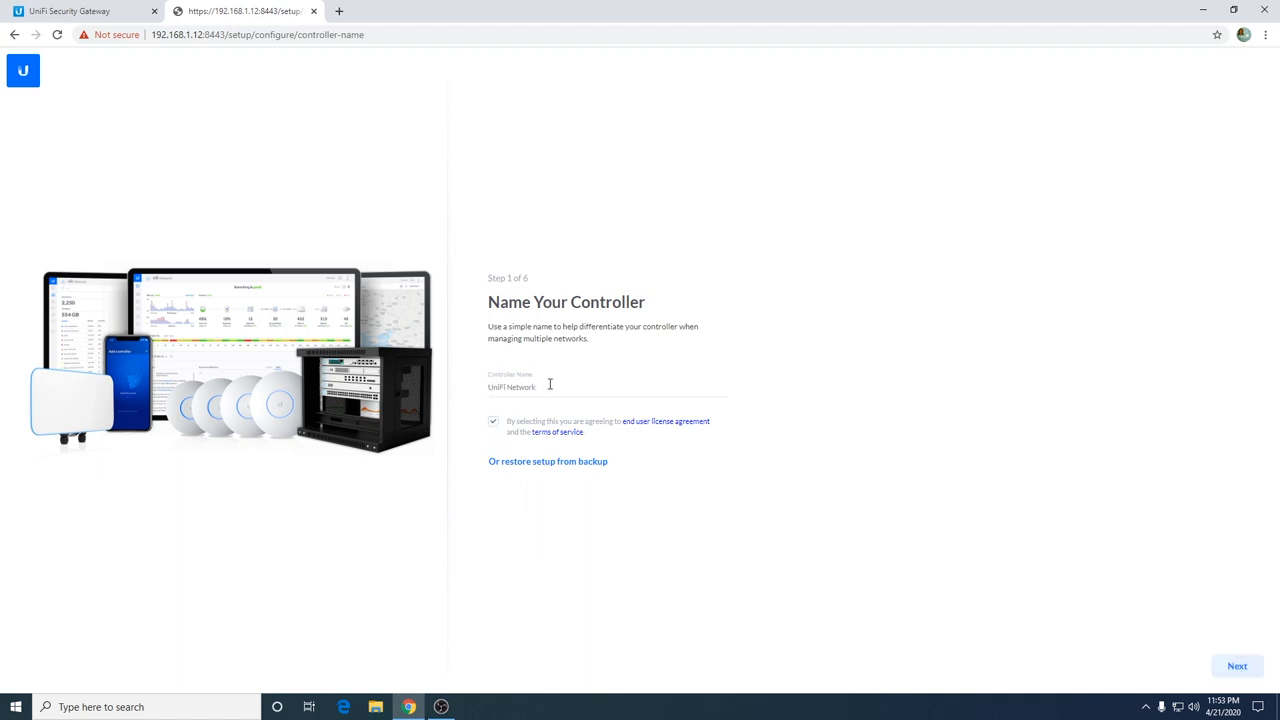
{"action": "triple_click", "coordinate": [512, 388]}
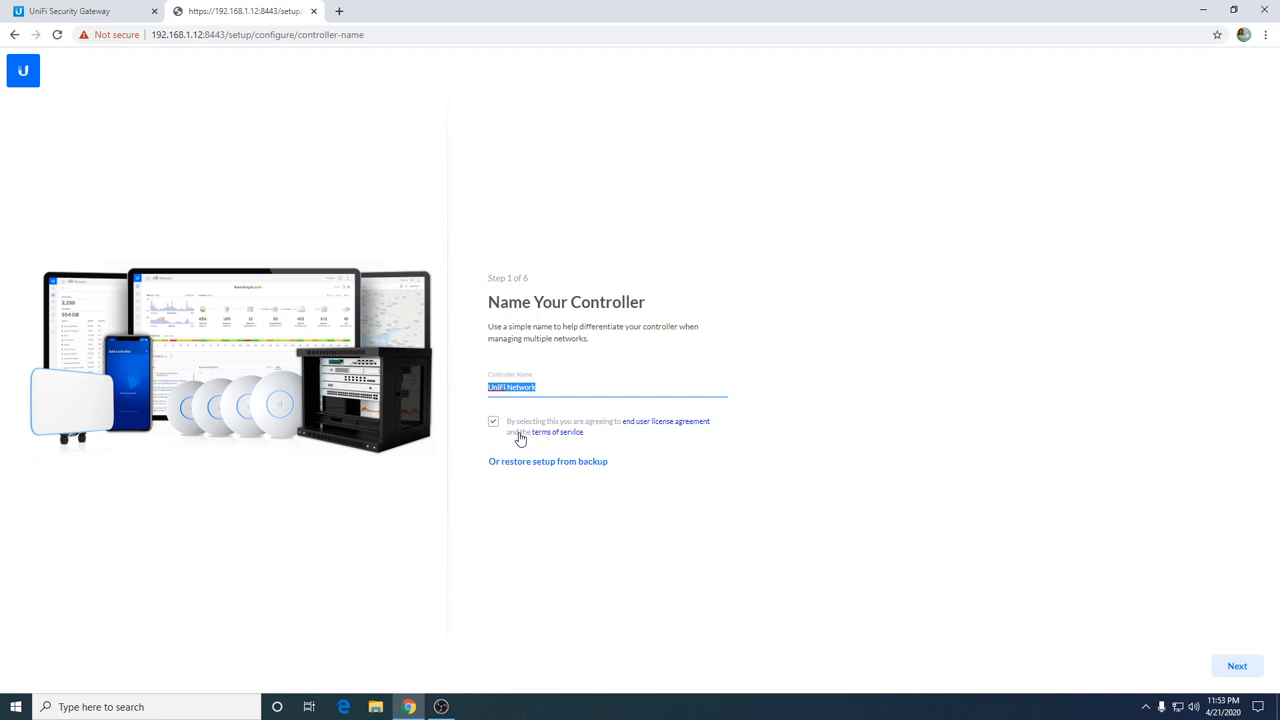